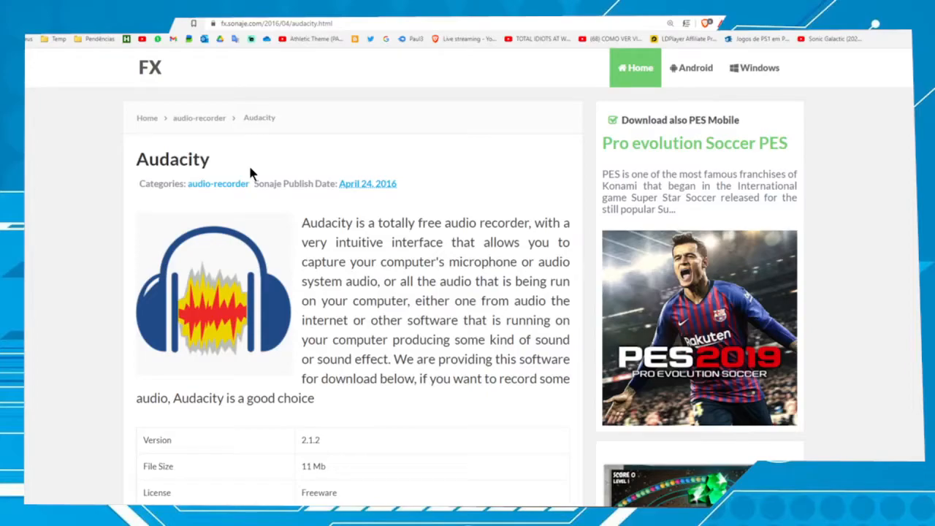
{"action": "mouse_move", "coordinate": [165, 176]}
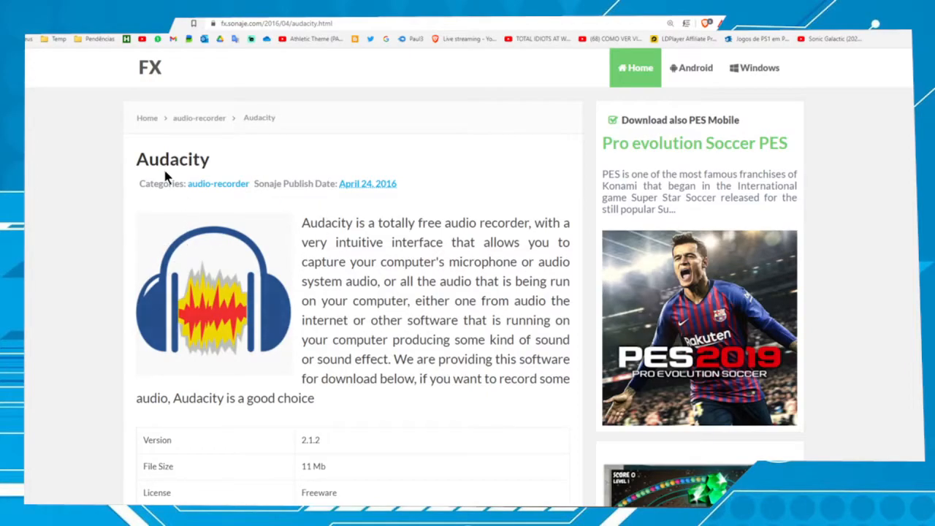
Scroll the Audacity article down to the info table with the developer download link
{"action": "scroll", "scroll_direction": "down", "scroll_amount": 3}
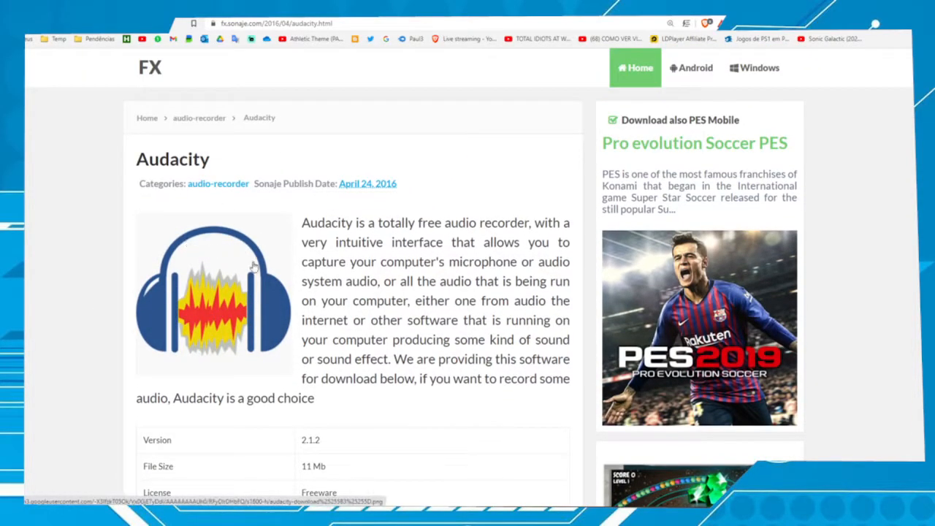
{"action": "scroll", "scroll_direction": "down", "scroll_amount": 3}
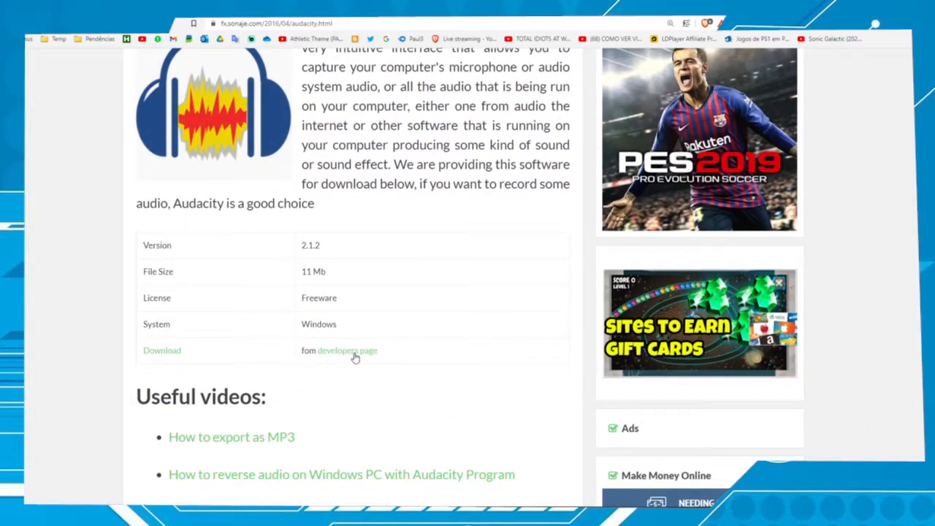
Go to audacityteam.org's Windows download page and start the 3.1.3 64-bit installer download
{"action": "left_click", "coordinate": [347, 350]}
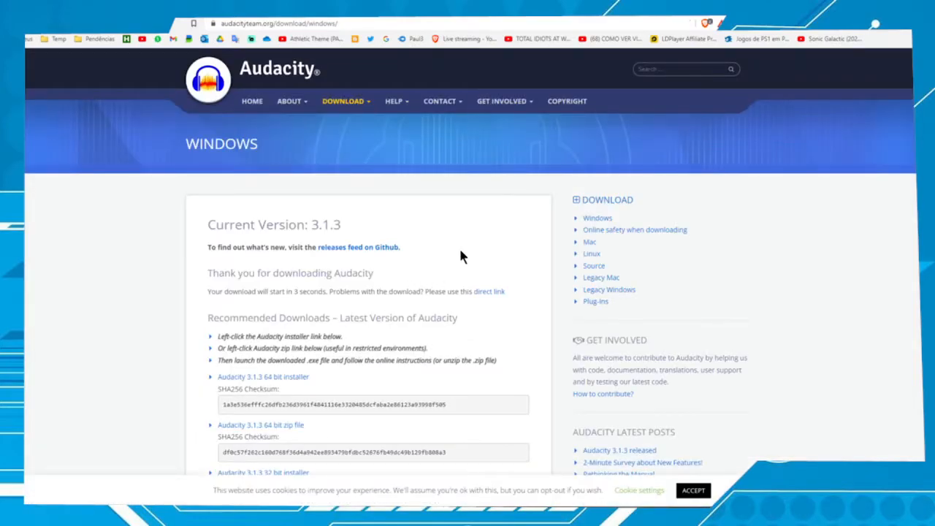
{"action": "left_click", "coordinate": [263, 376]}
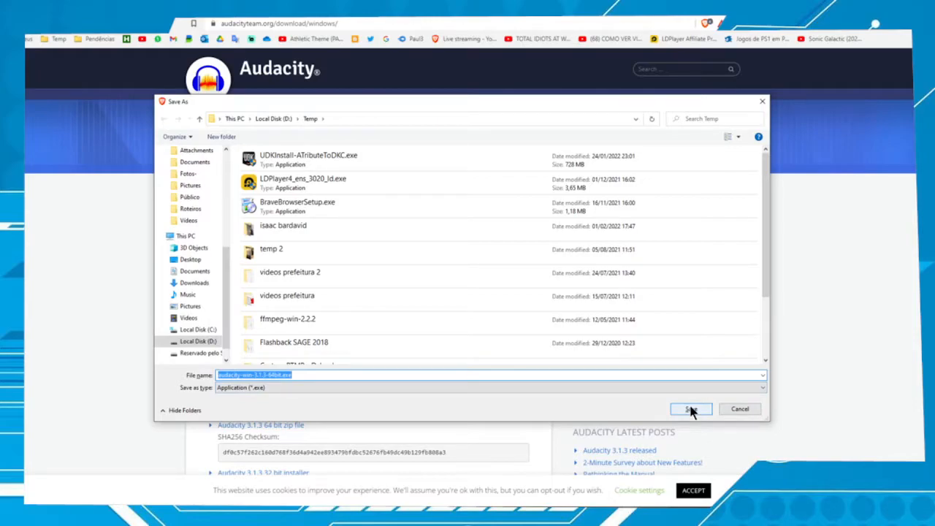
Save the installer to Temp, accept the cookie notice, and run the downloaded .exe
{"action": "left_click", "coordinate": [690, 408]}
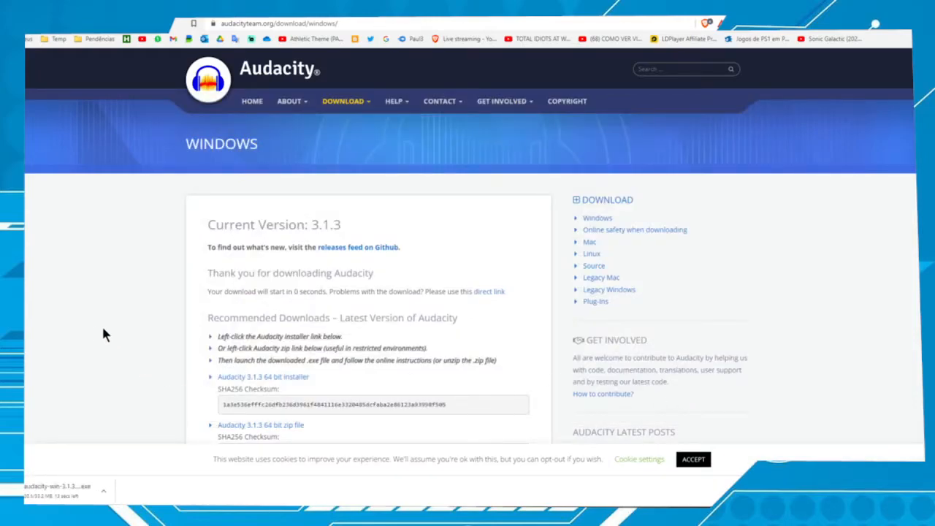
{"action": "scroll", "scroll_direction": "down", "scroll_amount": 3}
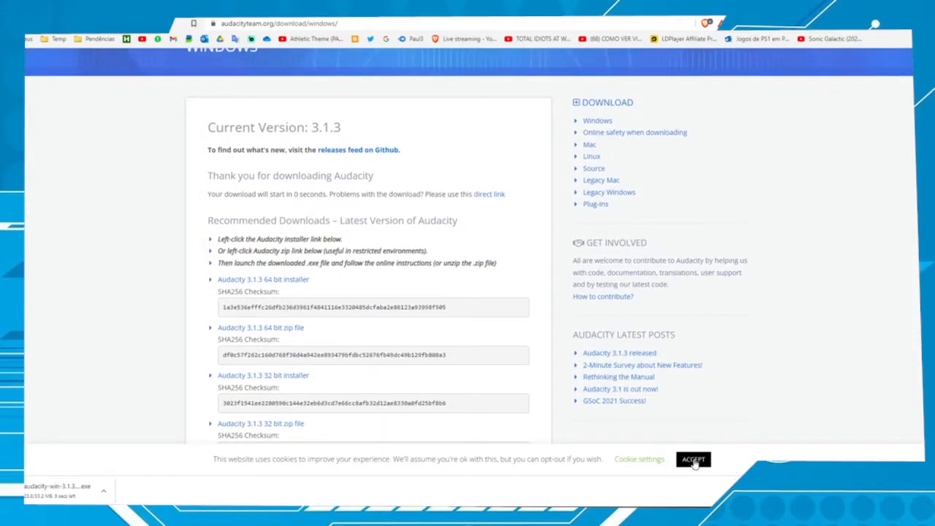
{"action": "left_click", "coordinate": [692, 459]}
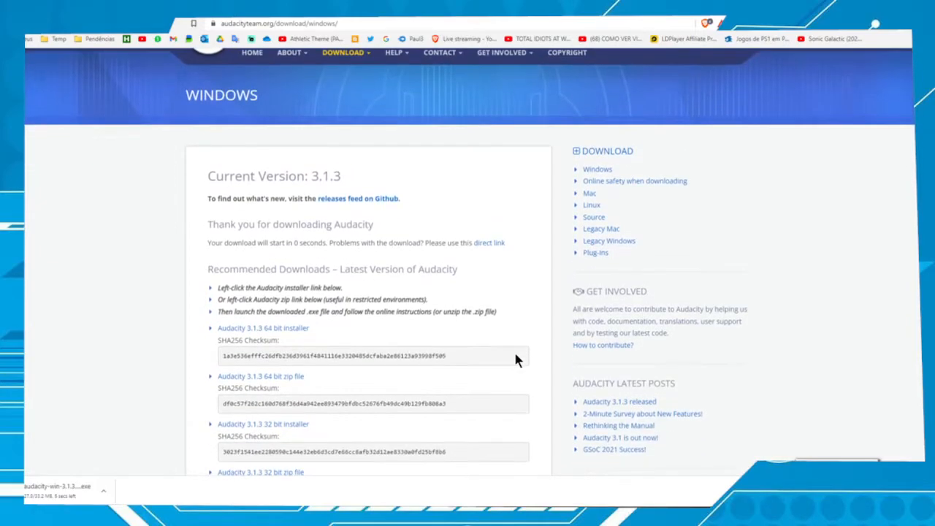
{"action": "mouse_move", "coordinate": [420, 255]}
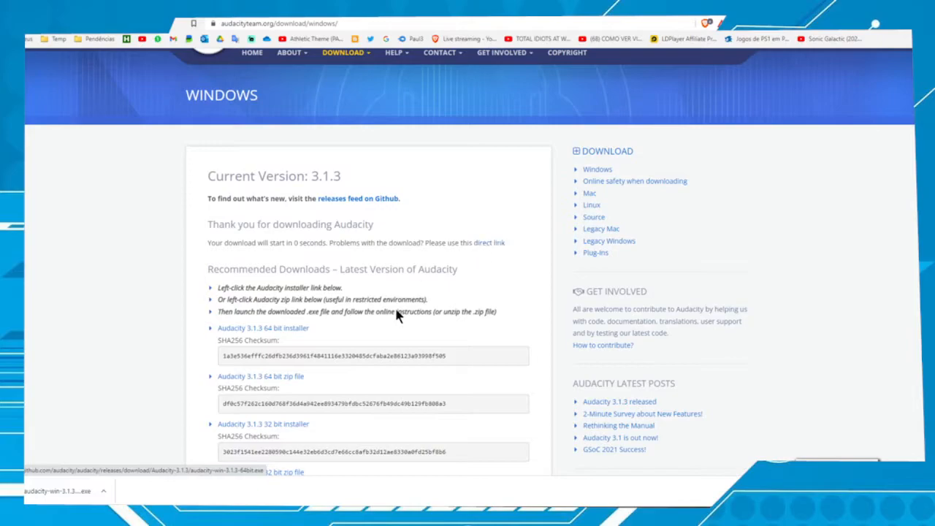
{"action": "left_click", "coordinate": [104, 490]}
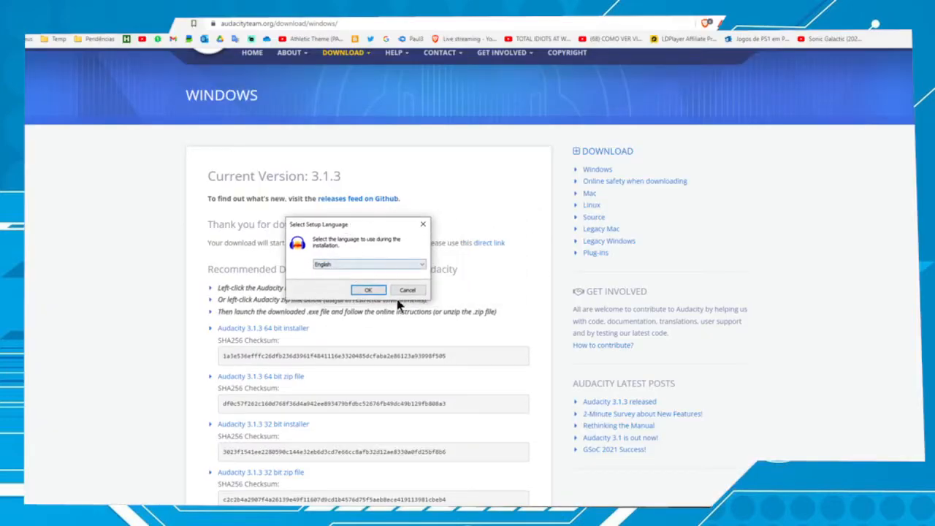
Choose English, keep C:\Program Files\Audacity and the desktop shortcut, and reach Ready to Install
{"action": "left_click", "coordinate": [368, 290]}
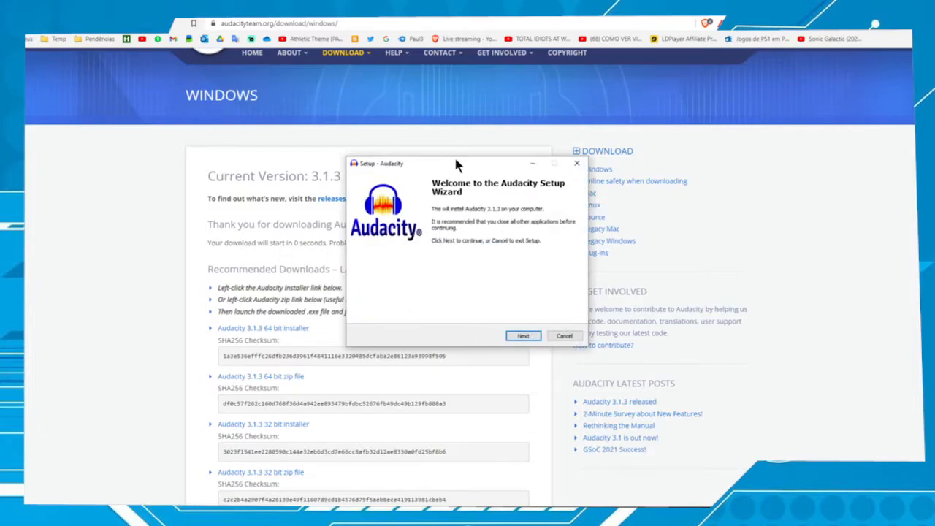
{"action": "left_click_drag", "start_coordinate": [457, 163], "coordinate": [420, 175]}
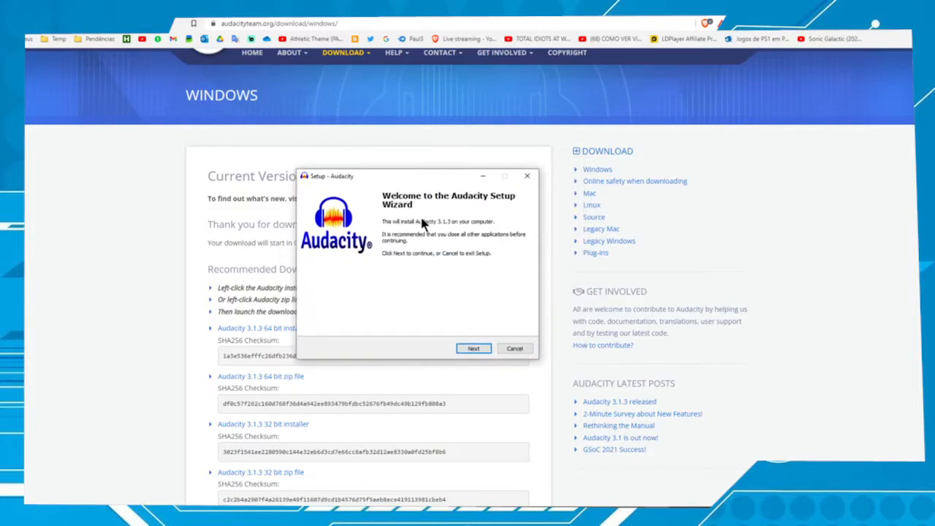
{"action": "left_click", "coordinate": [474, 348]}
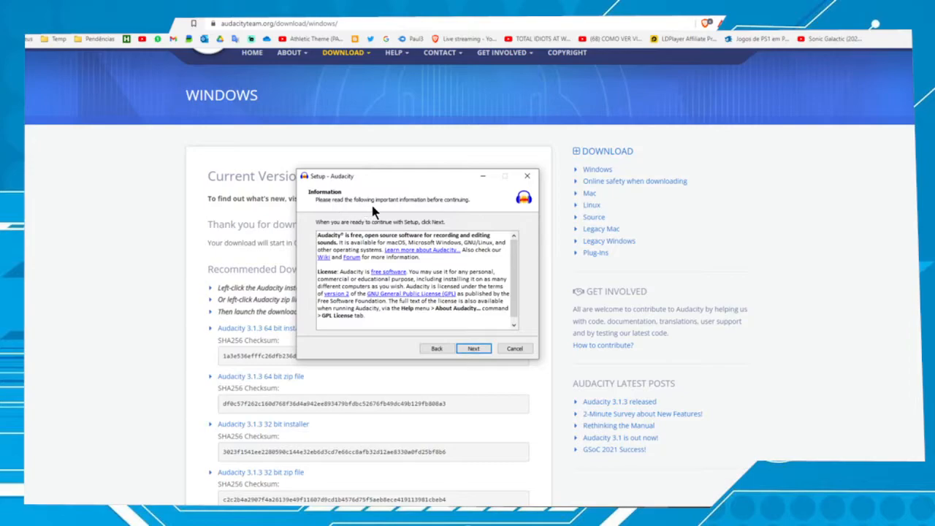
{"action": "left_click", "coordinate": [473, 349]}
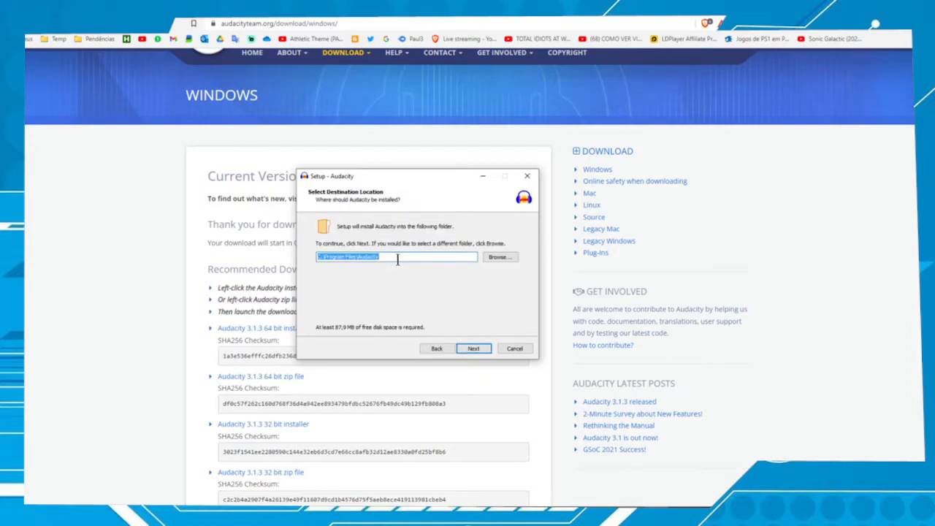
{"action": "mouse_move", "coordinate": [407, 267]}
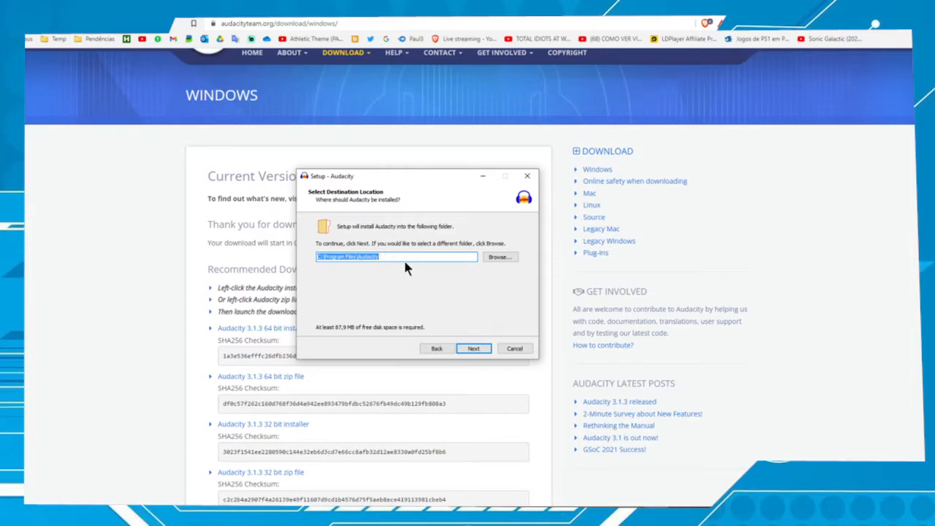
{"action": "left_click", "coordinate": [473, 349]}
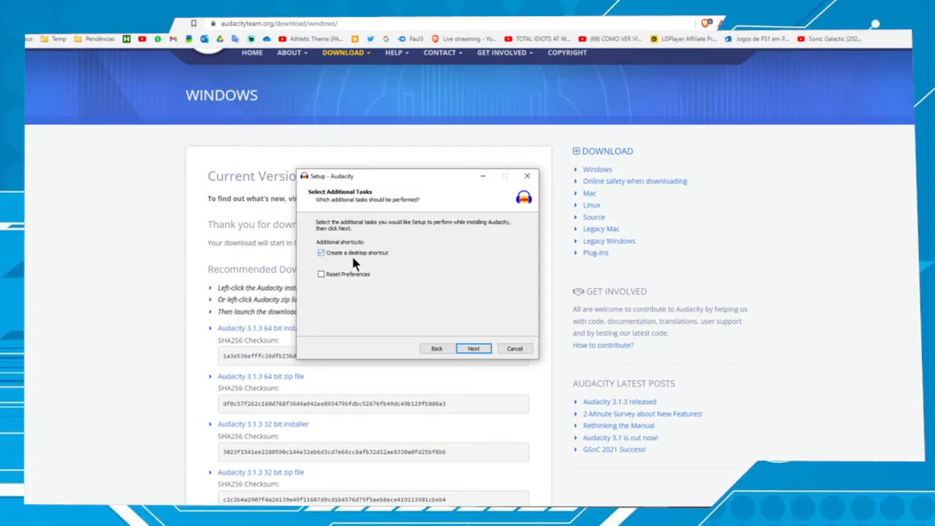
{"action": "mouse_move", "coordinate": [385, 263]}
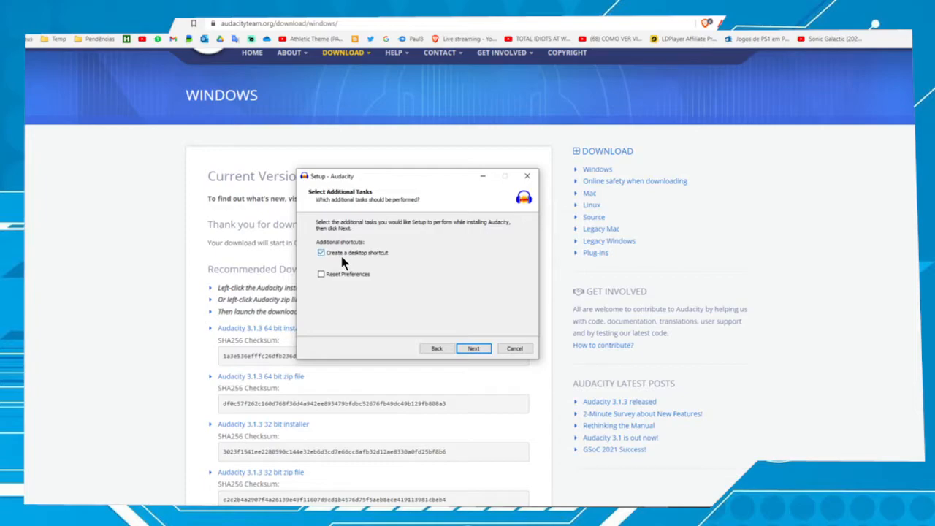
{"action": "left_click", "coordinate": [473, 348]}
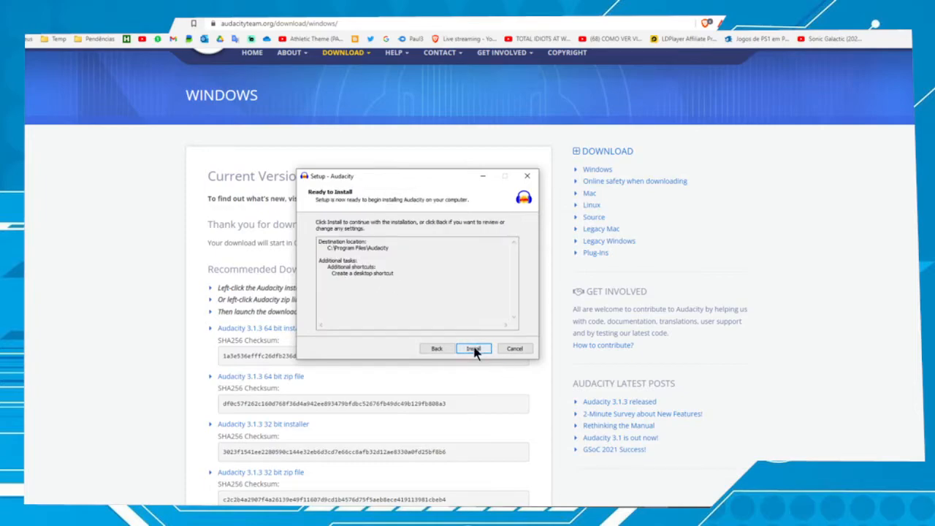
Install Audacity 3.1.3, pass the release information, and finish with Launch Audacity checked
{"action": "left_click", "coordinate": [473, 348]}
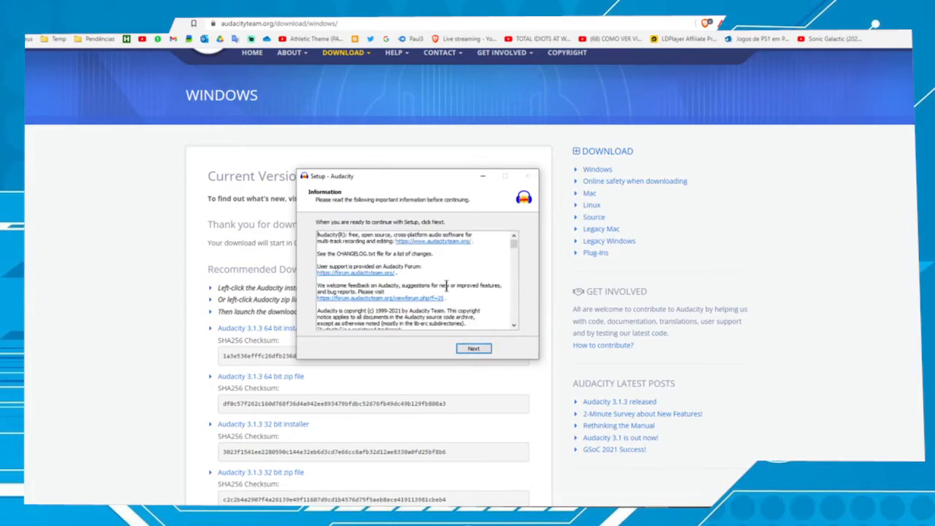
{"action": "left_click", "coordinate": [473, 348]}
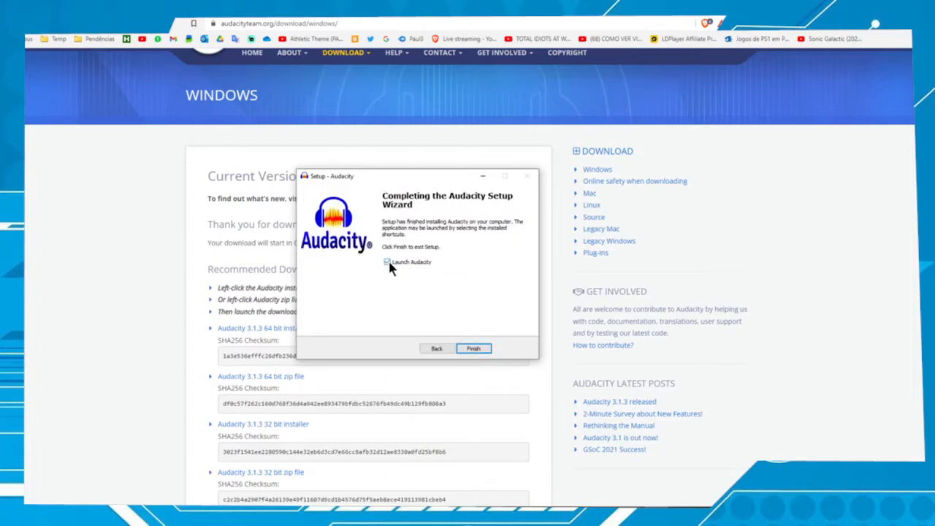
{"action": "left_click", "coordinate": [472, 348]}
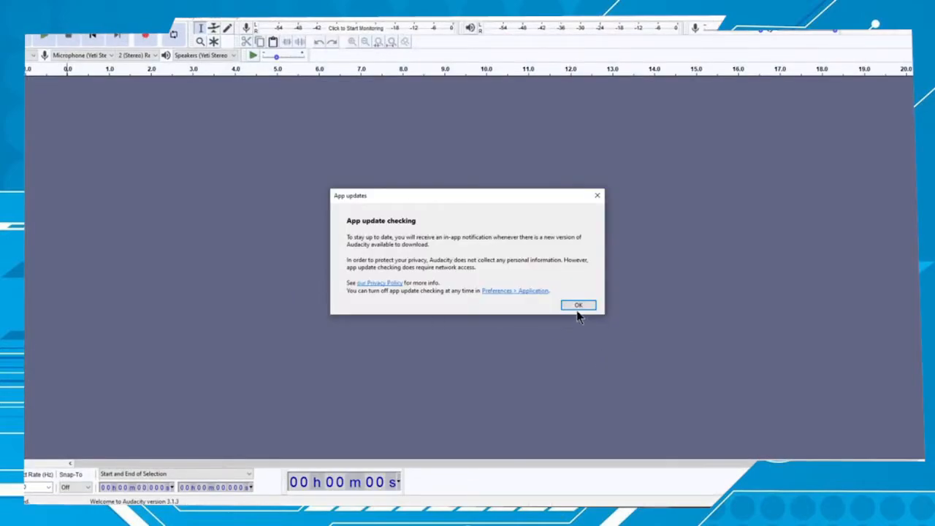
Dismiss the App updates notice and the FFmpeg startup failed warning
{"action": "left_click", "coordinate": [577, 305]}
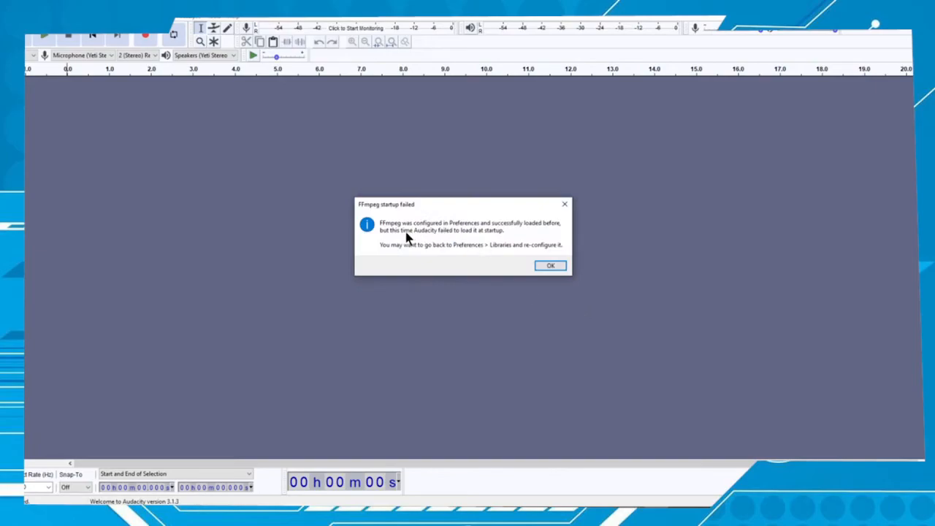
{"action": "left_click", "coordinate": [550, 265]}
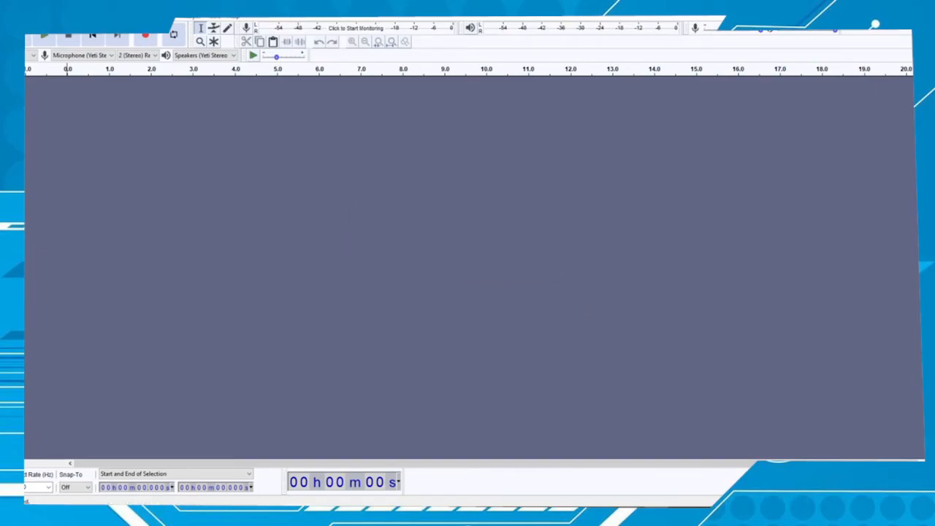
{"action": "mouse_move", "coordinate": [143, 34]}
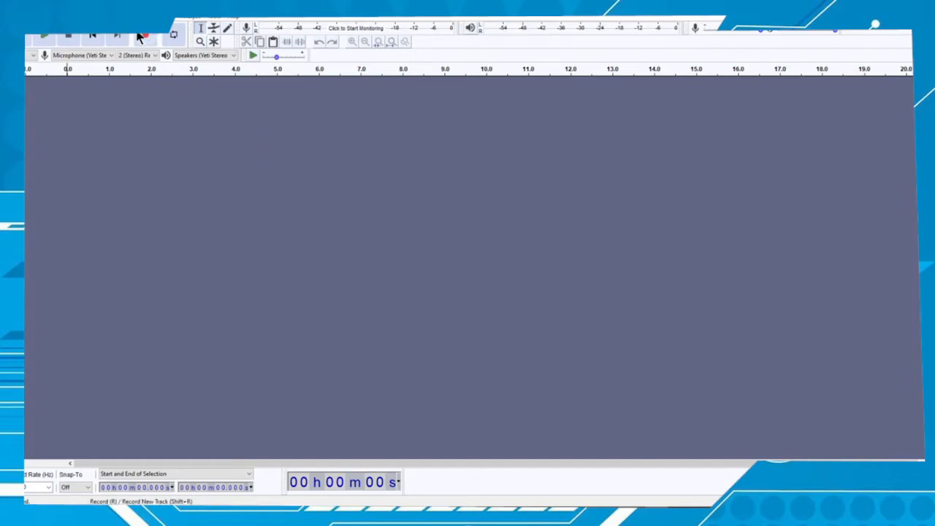
Record about six seconds of test voice into stereo Audio Track #1
{"action": "left_click", "coordinate": [144, 34]}
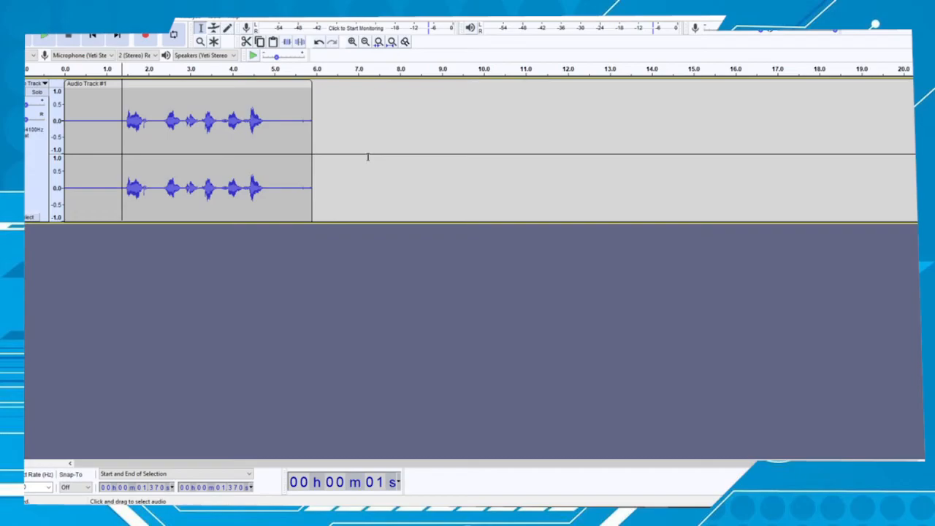
{"action": "mouse_move", "coordinate": [405, 165]}
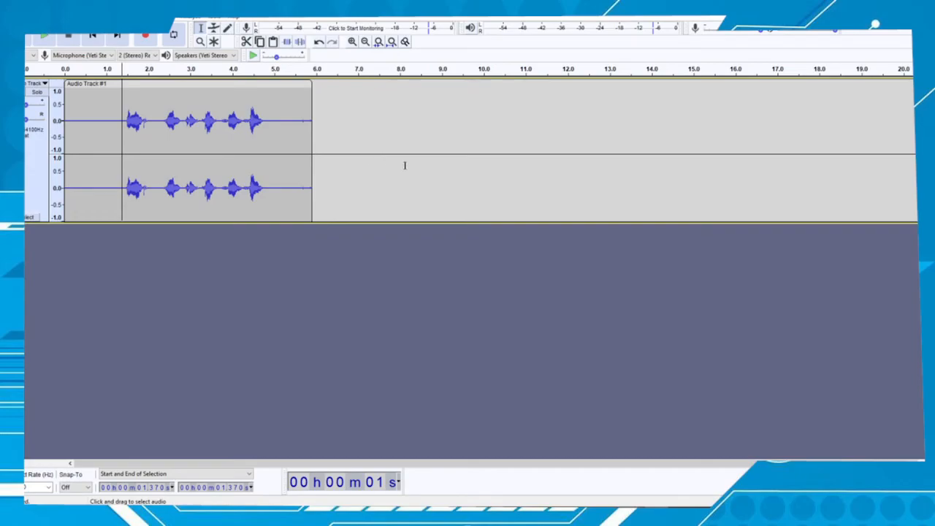